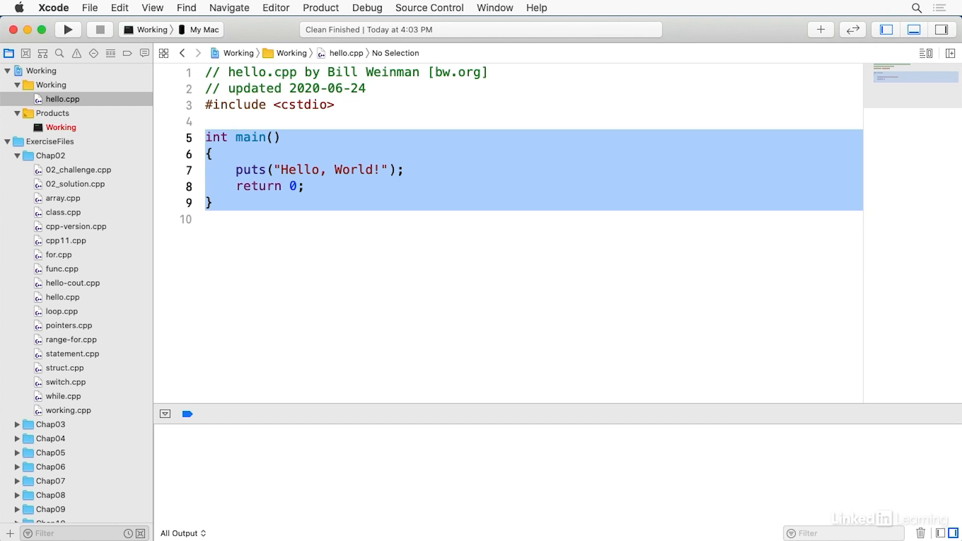
Build and run hello.cpp so the console prints Hello, World! with exit code 0
key(cmd+r)
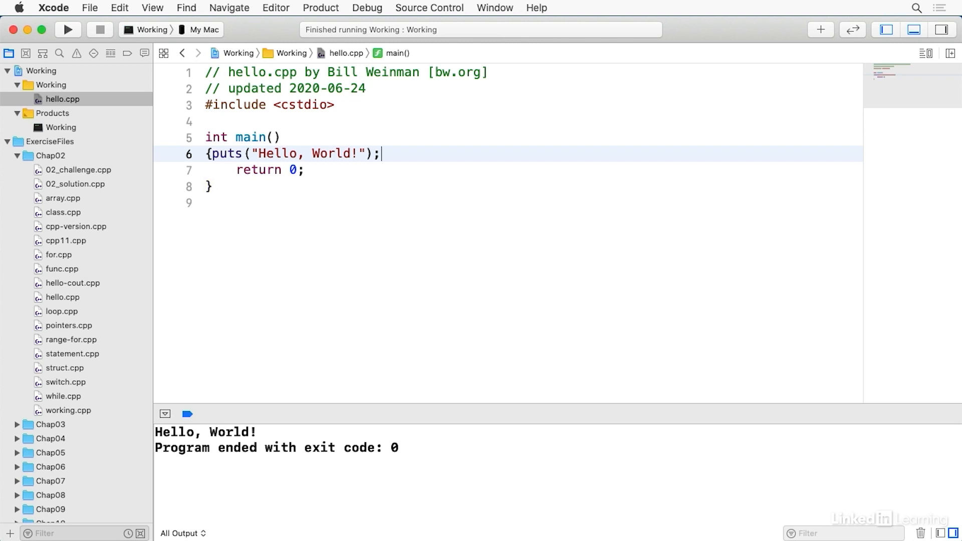
Join main's body onto one line and rerun to confirm Hello, World! still prints
key(Delete)
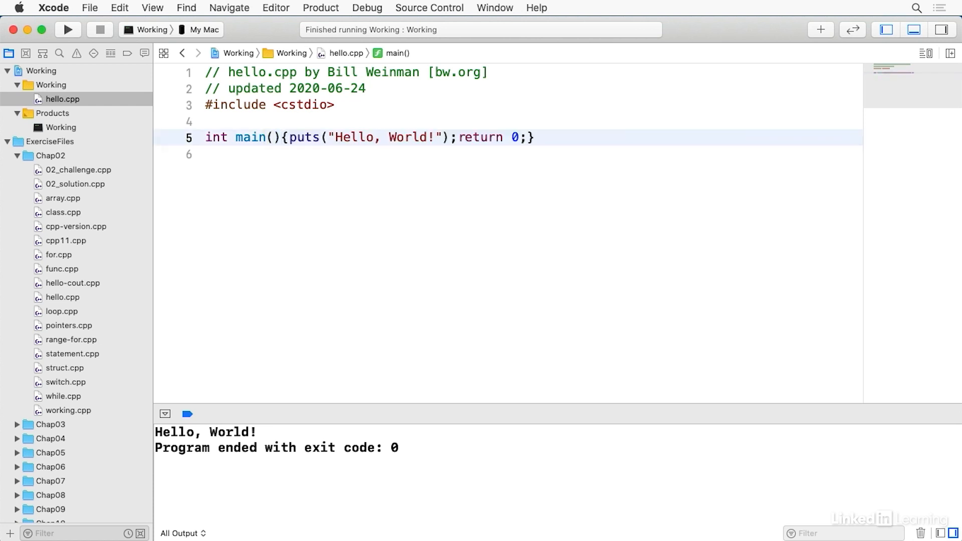
click(68, 30)
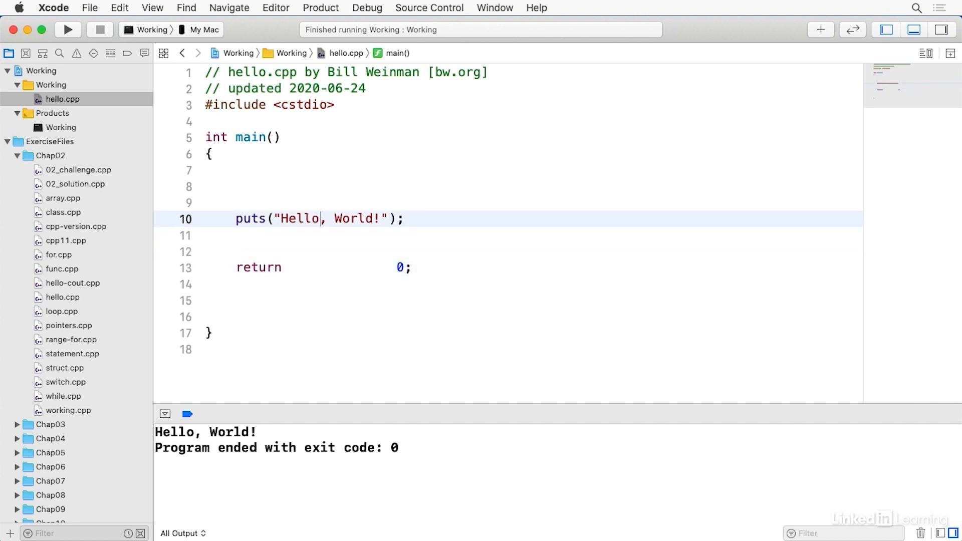
Add extra spaces inside the string and start a new line after main's opening brace
text("    ")
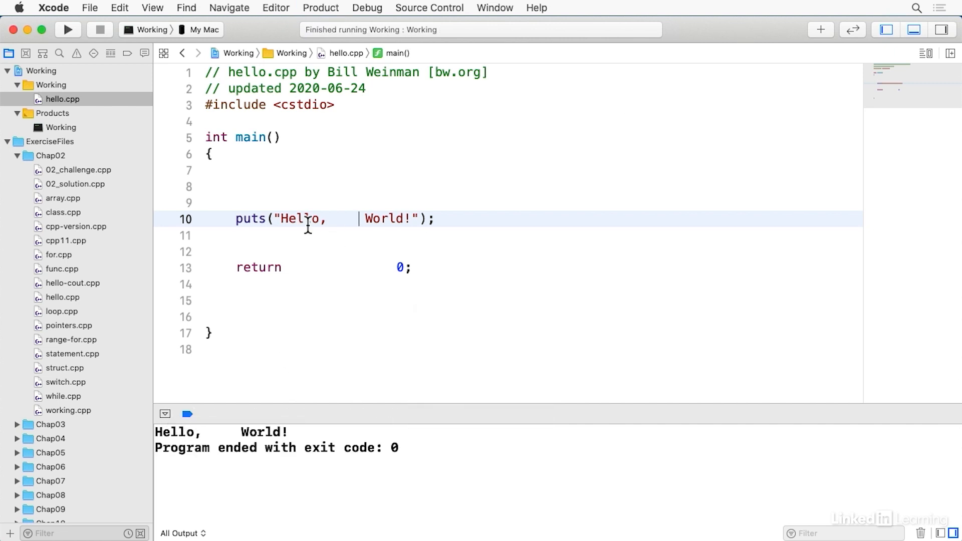
mouse_move(426, 177)
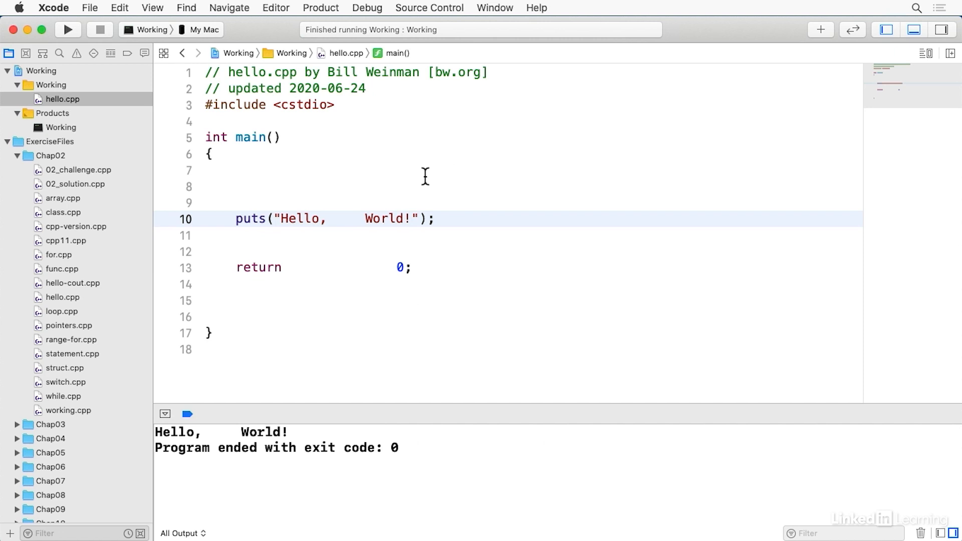
mouse_move(509, 202)
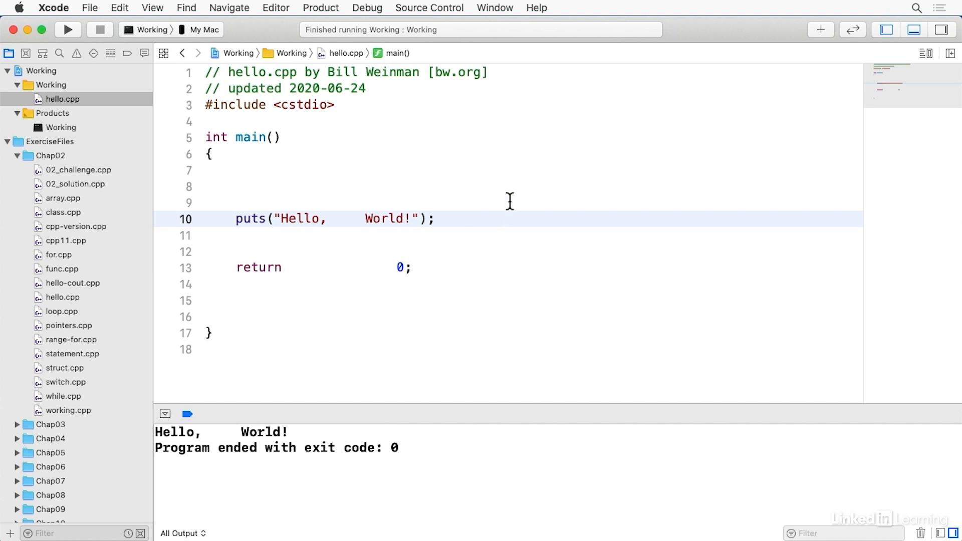
click(236, 170)
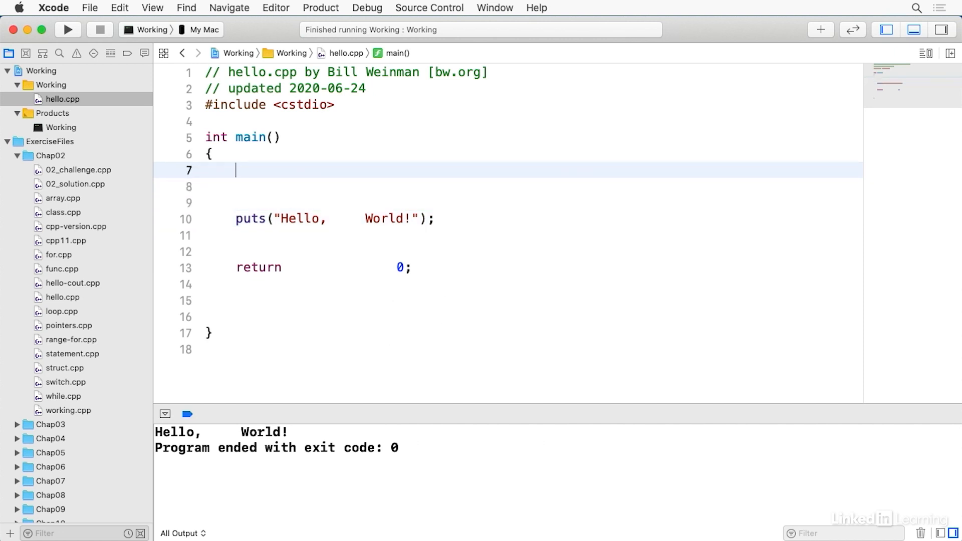
Add a /* */ block comment and a trailing // comment after puts, then rebuild successfully
text(/* */)
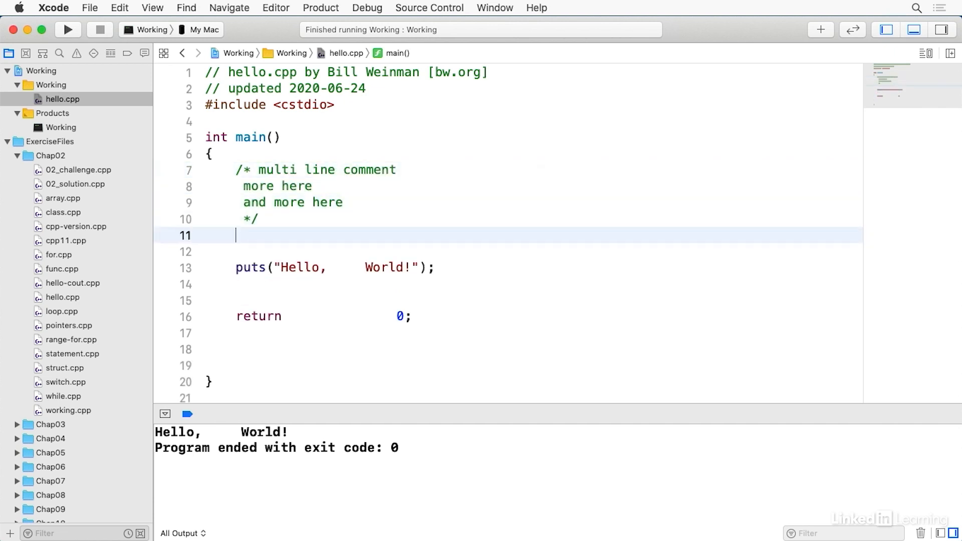
text(// this is a comment)
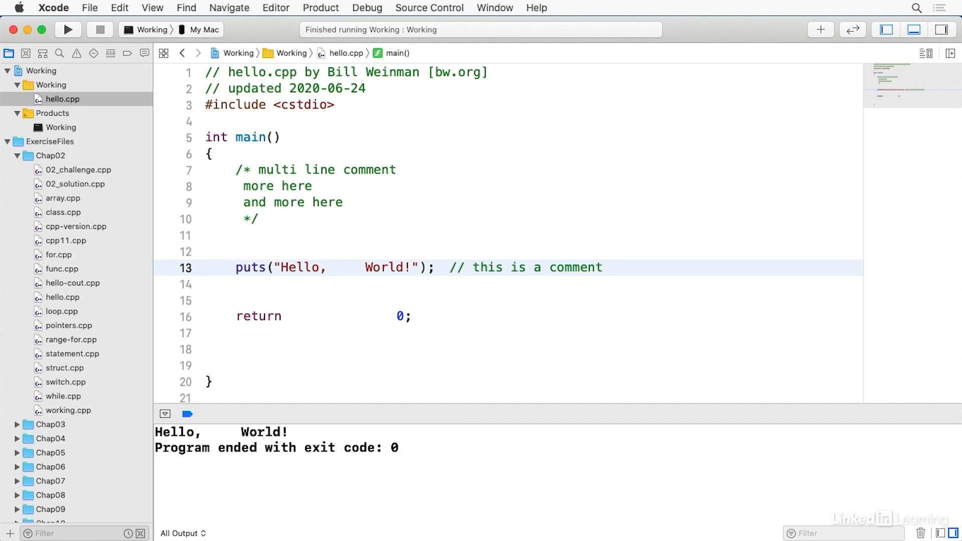
click(68, 30)
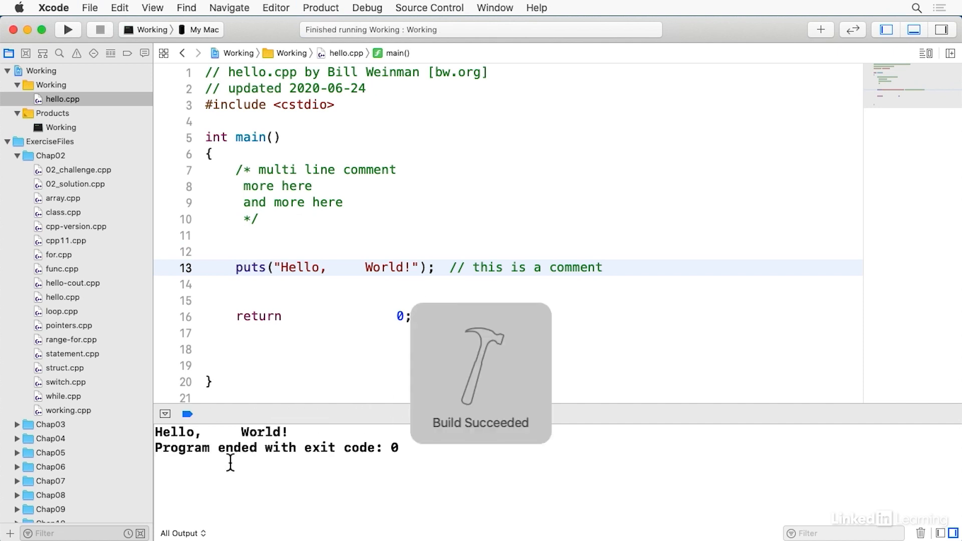